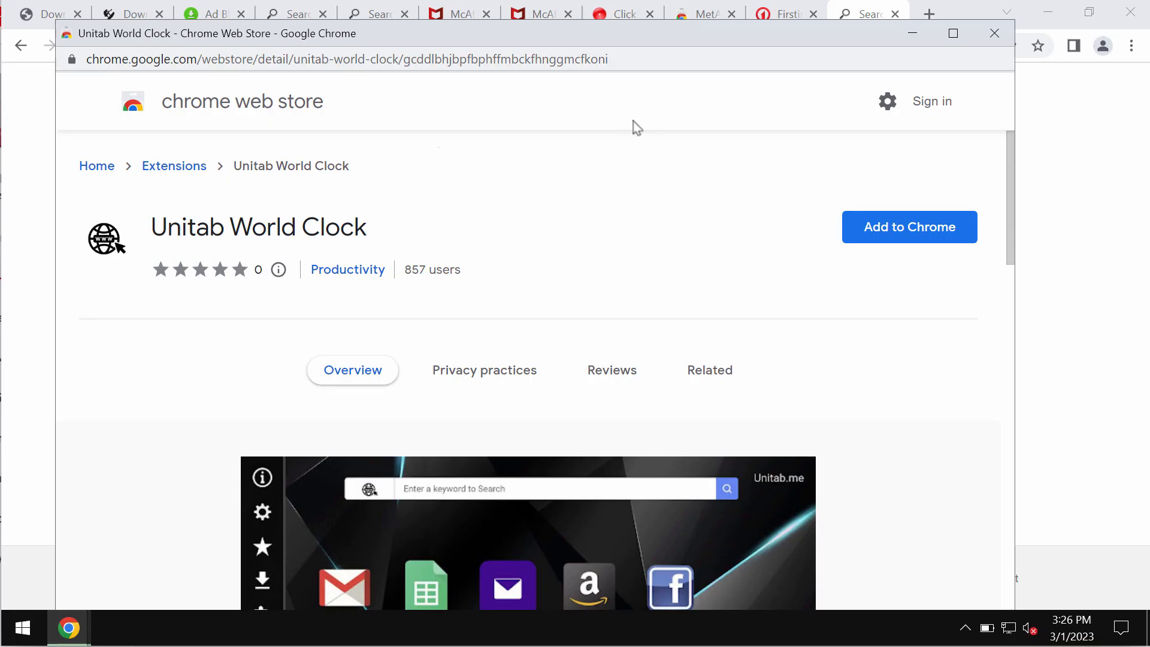
mouse_move(1054, 46)
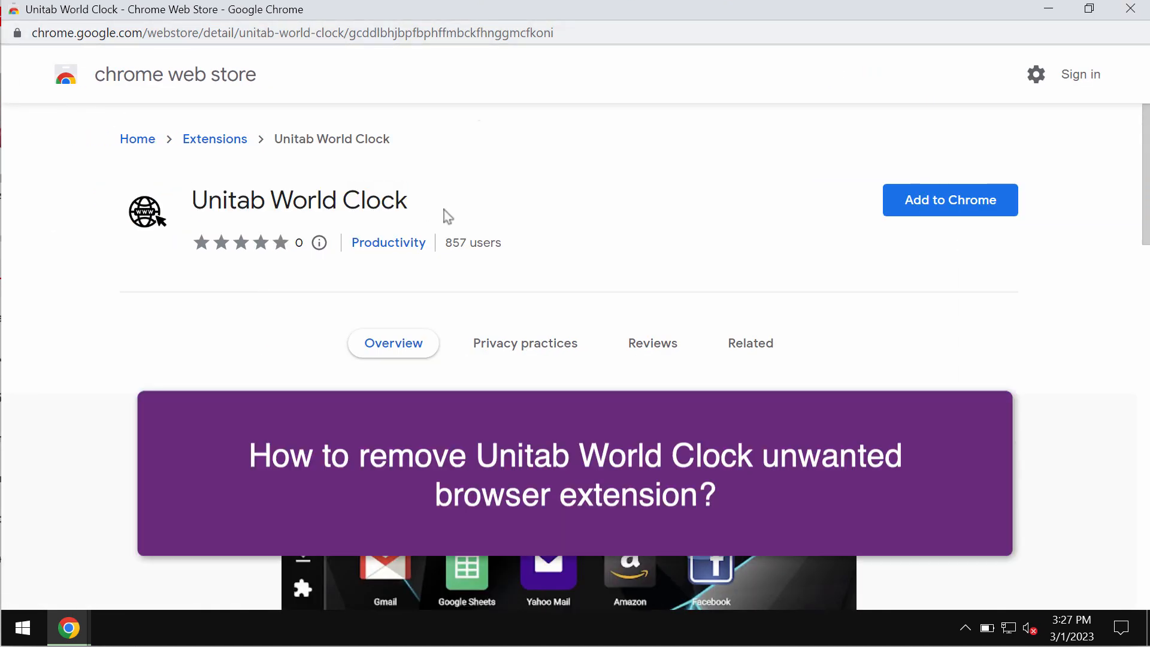
mouse_move(429, 193)
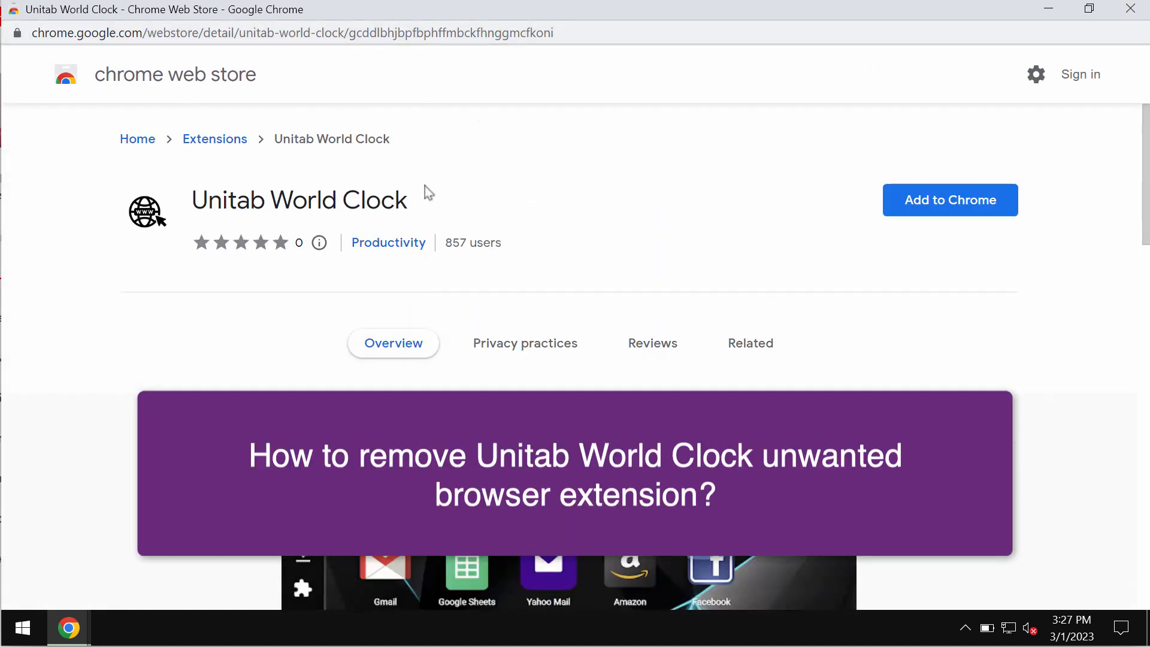
Maximize the Unitab World Clock Chrome Web Store window and scroll its page
double_click(298, 200)
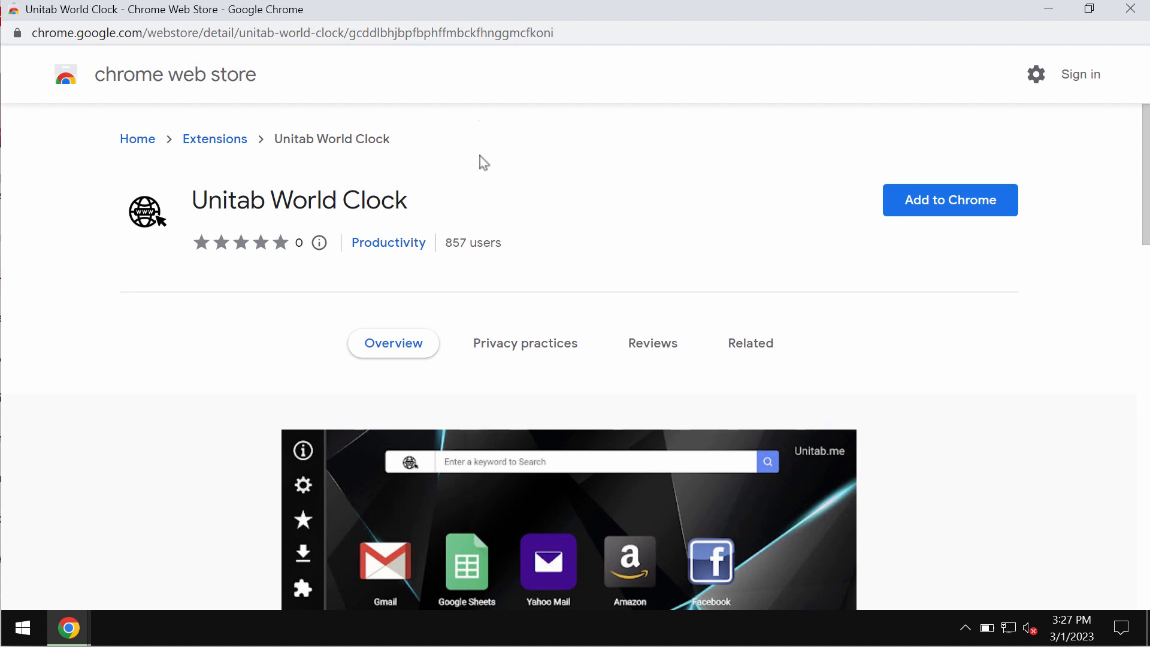
scroll(down, 3)
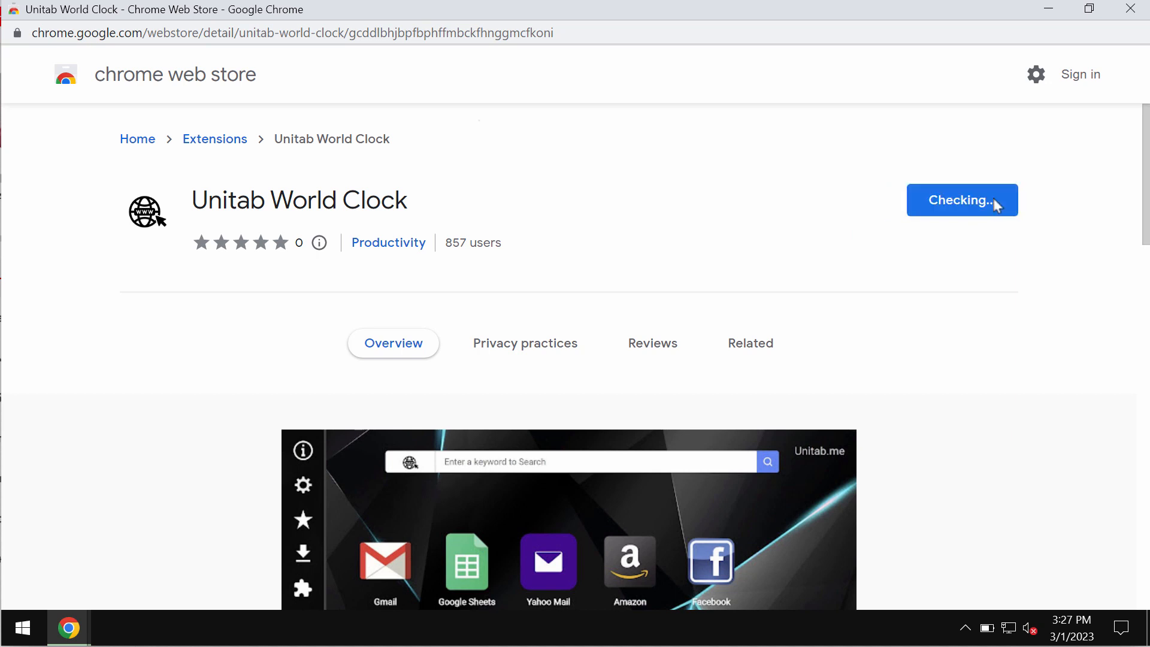
Add Unitab World Clock to Chrome, then close the Web Store window
click(961, 199)
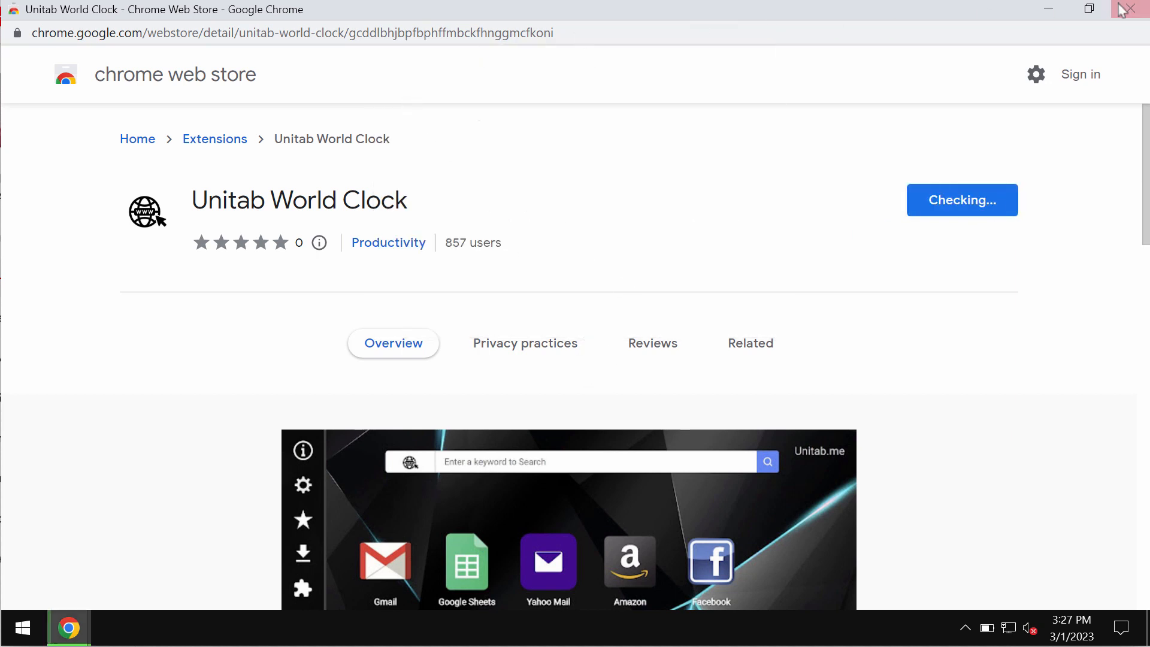
click(961, 200)
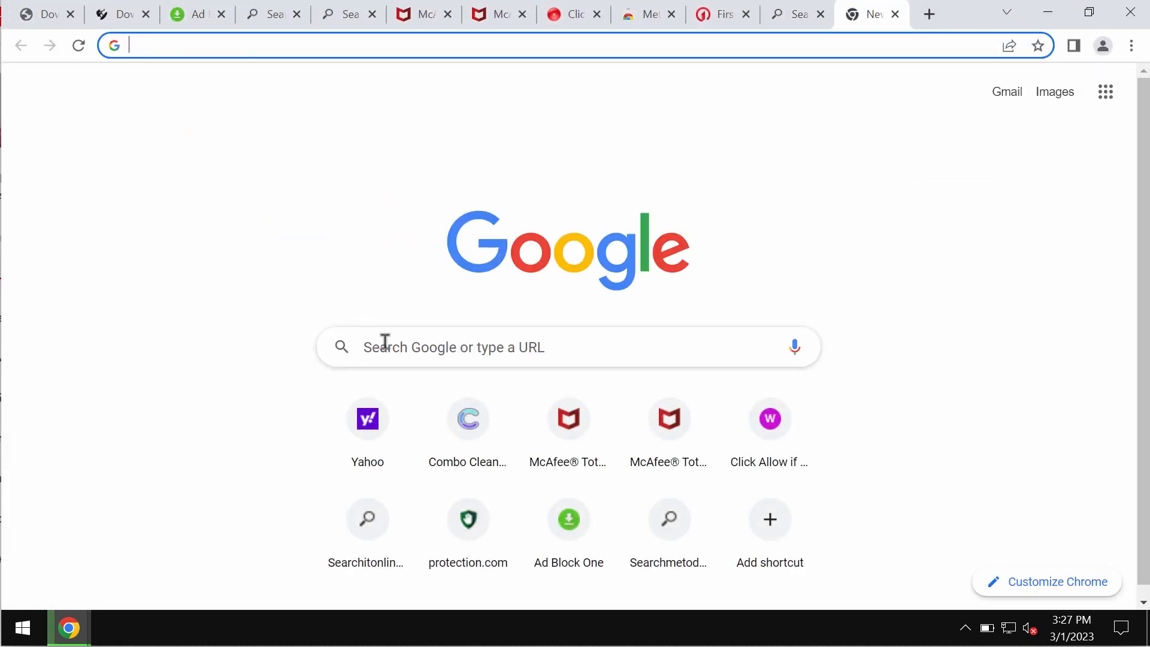
mouse_move(647, 210)
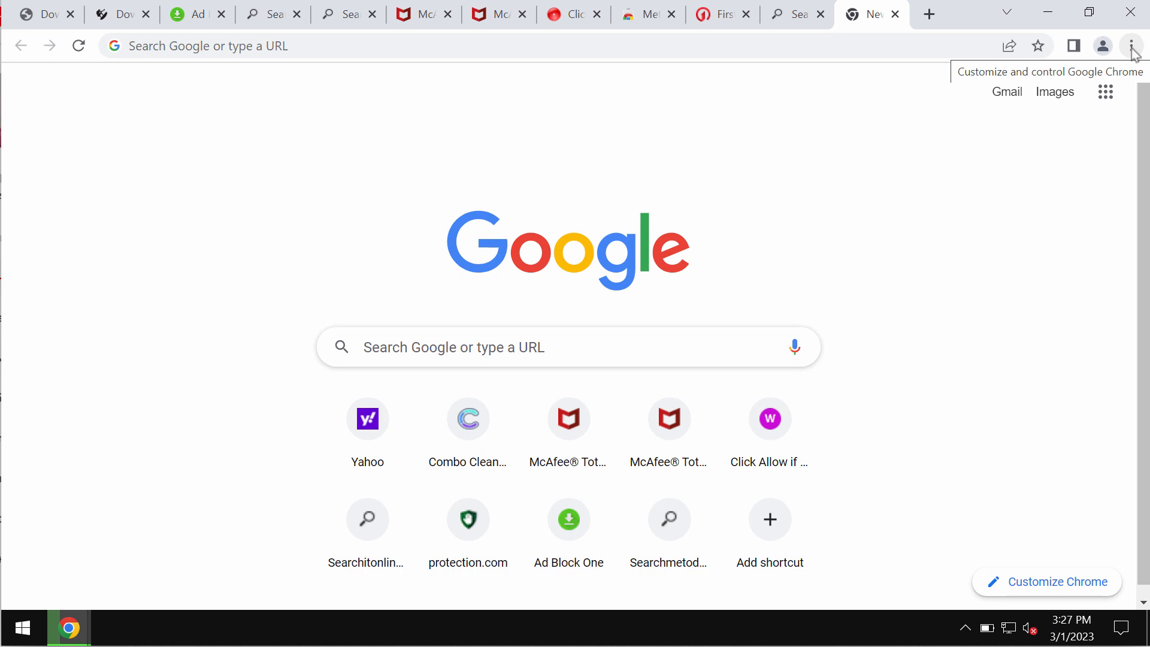
Open Chrome's three-dot menu before switching to Combo Cleaner's Dashboard
click(1131, 46)
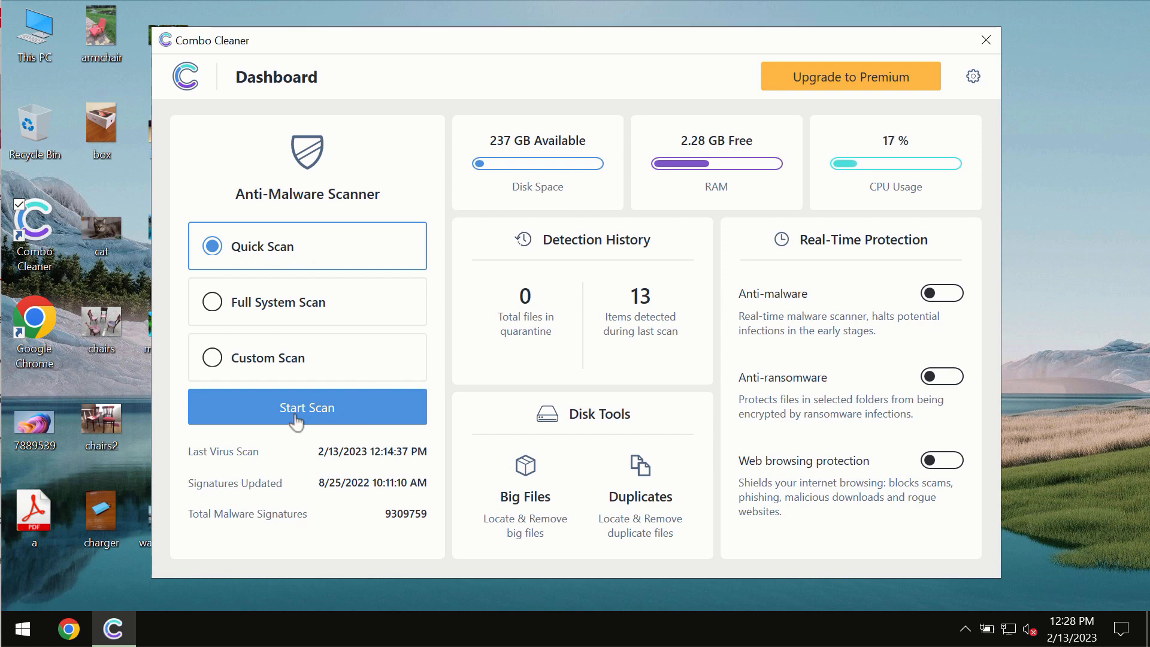
Start a Quick Scan from the Combo Cleaner Dashboard
click(306, 408)
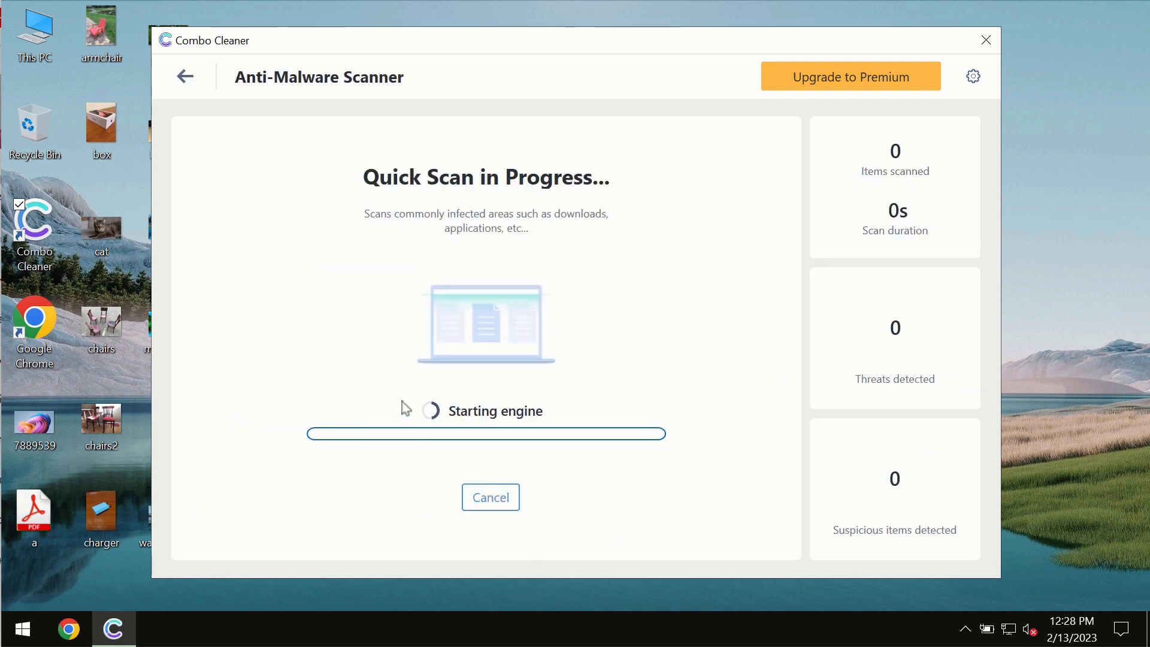
mouse_move(337, 198)
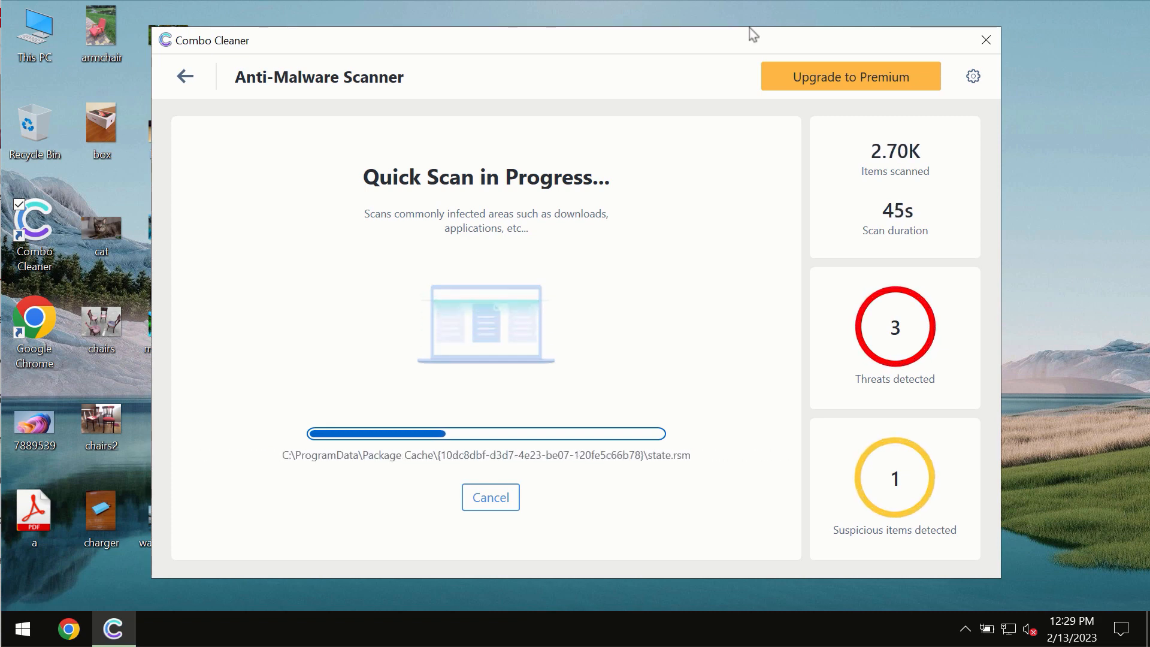
mouse_move(774, 30)
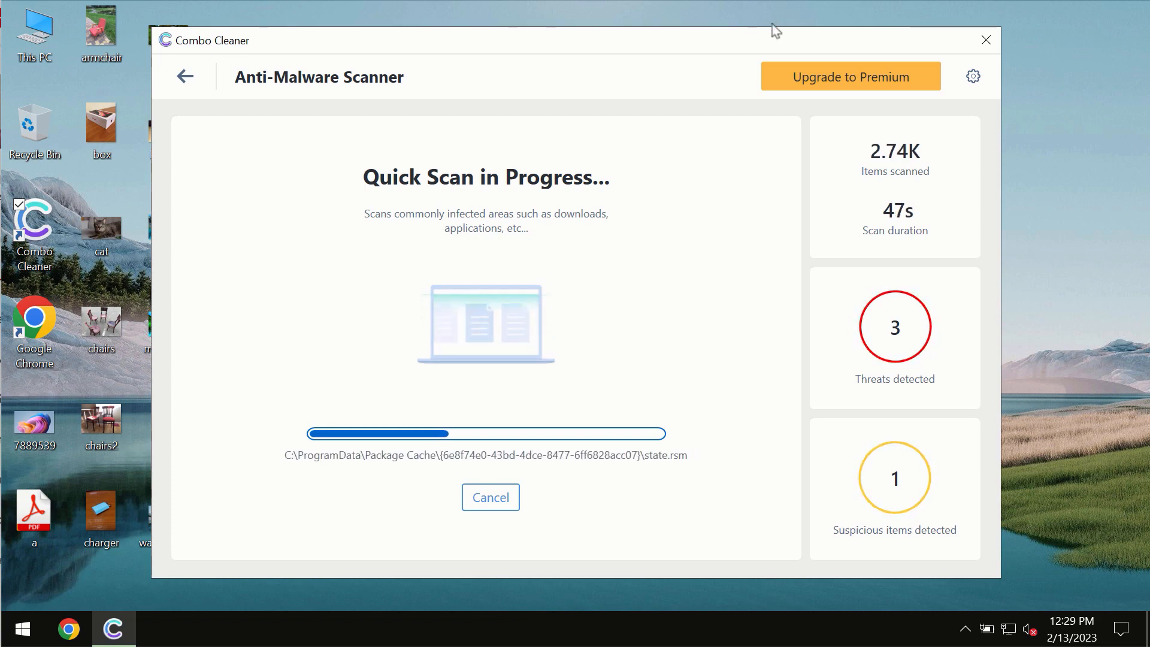
Open Combo Cleaner Settings on the Anti-Ransomware tab, showing no protected folders
click(972, 76)
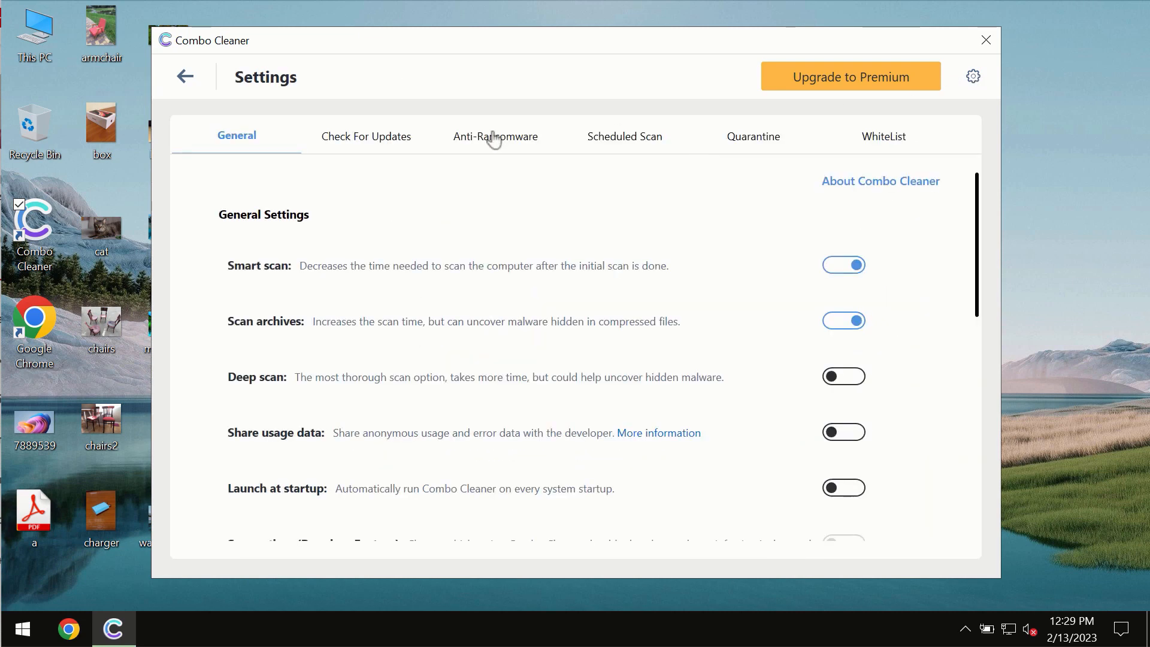
click(495, 137)
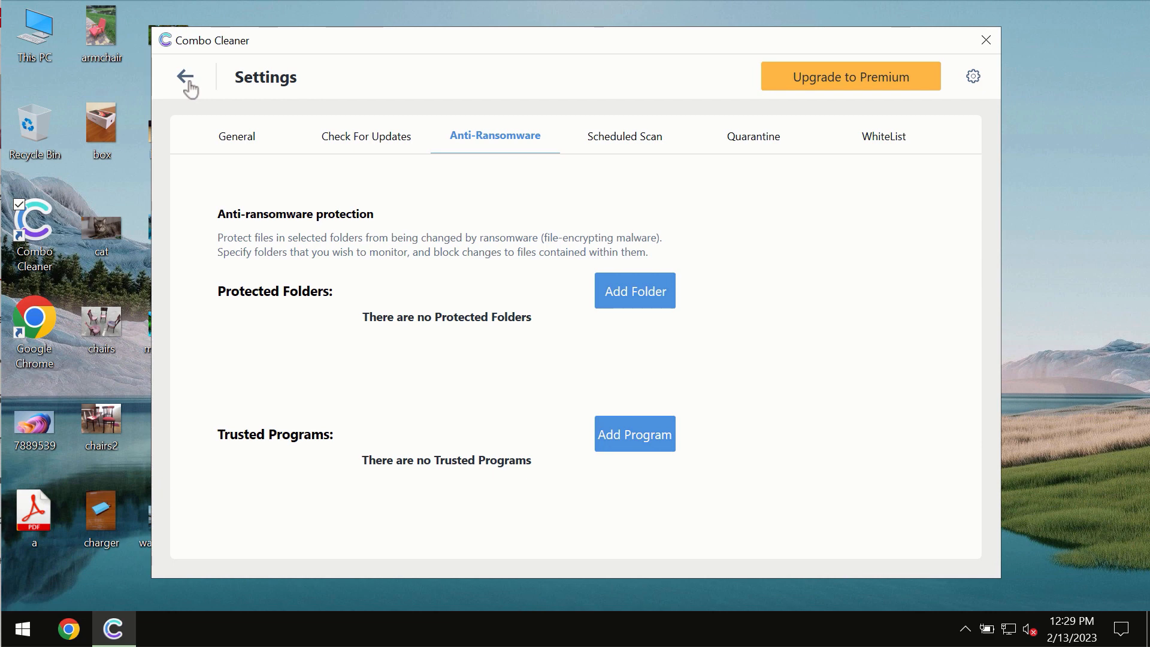
Return to the Dashboard and reopen the Quick Scan to see 5 detected threats
click(187, 77)
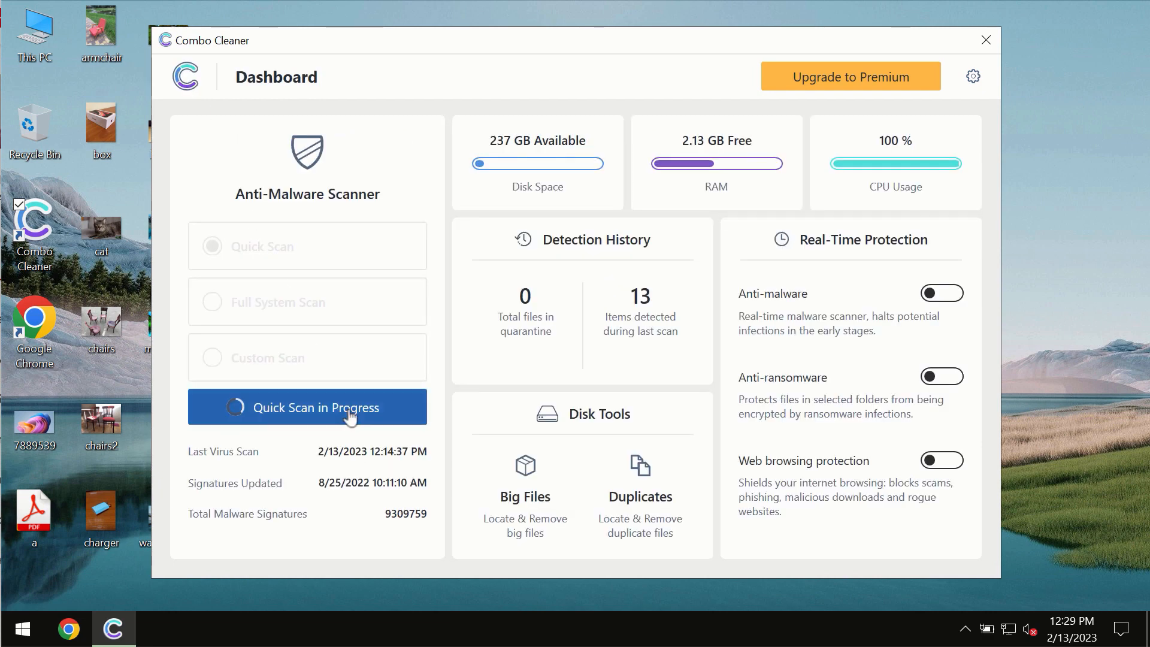
click(307, 407)
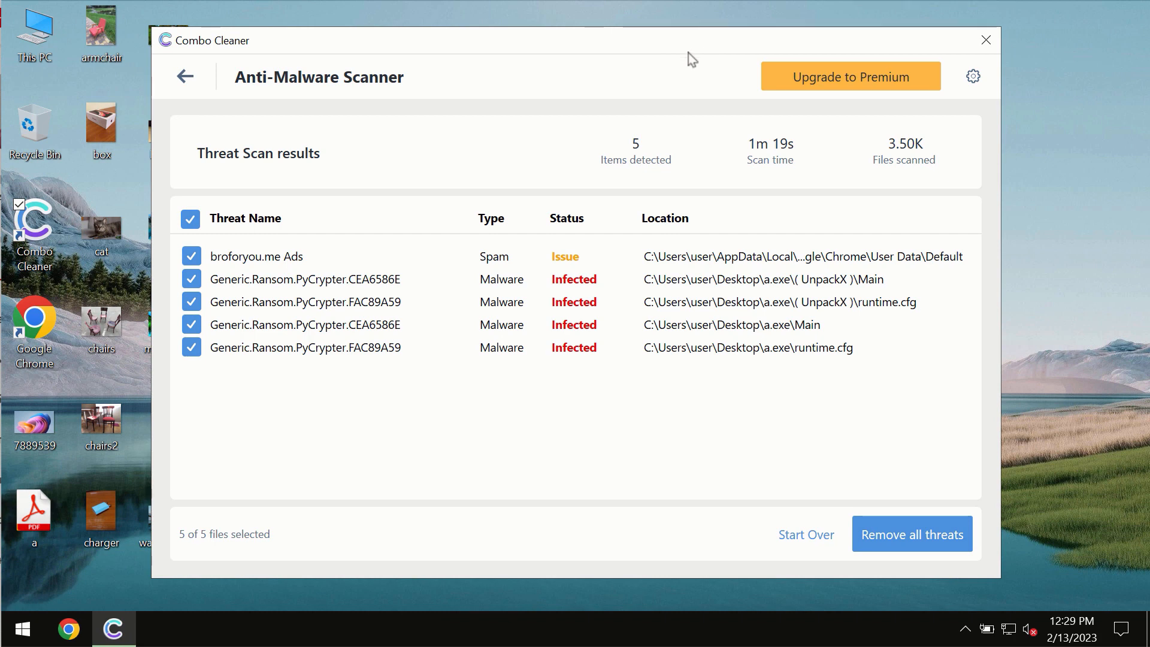
mouse_move(732, 44)
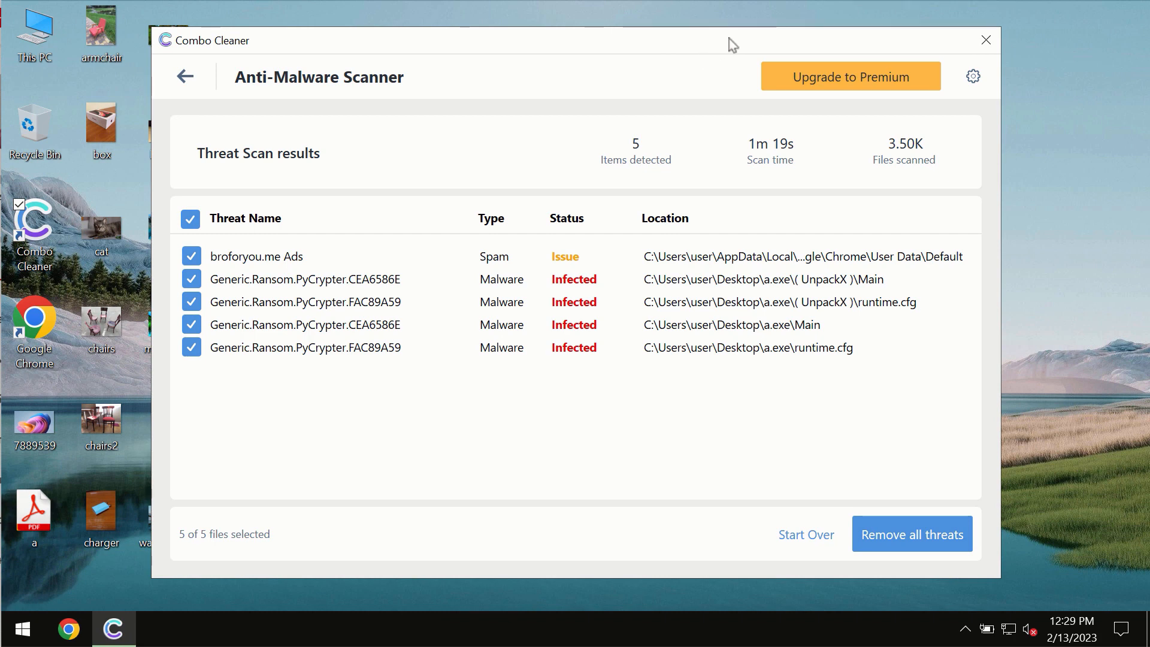